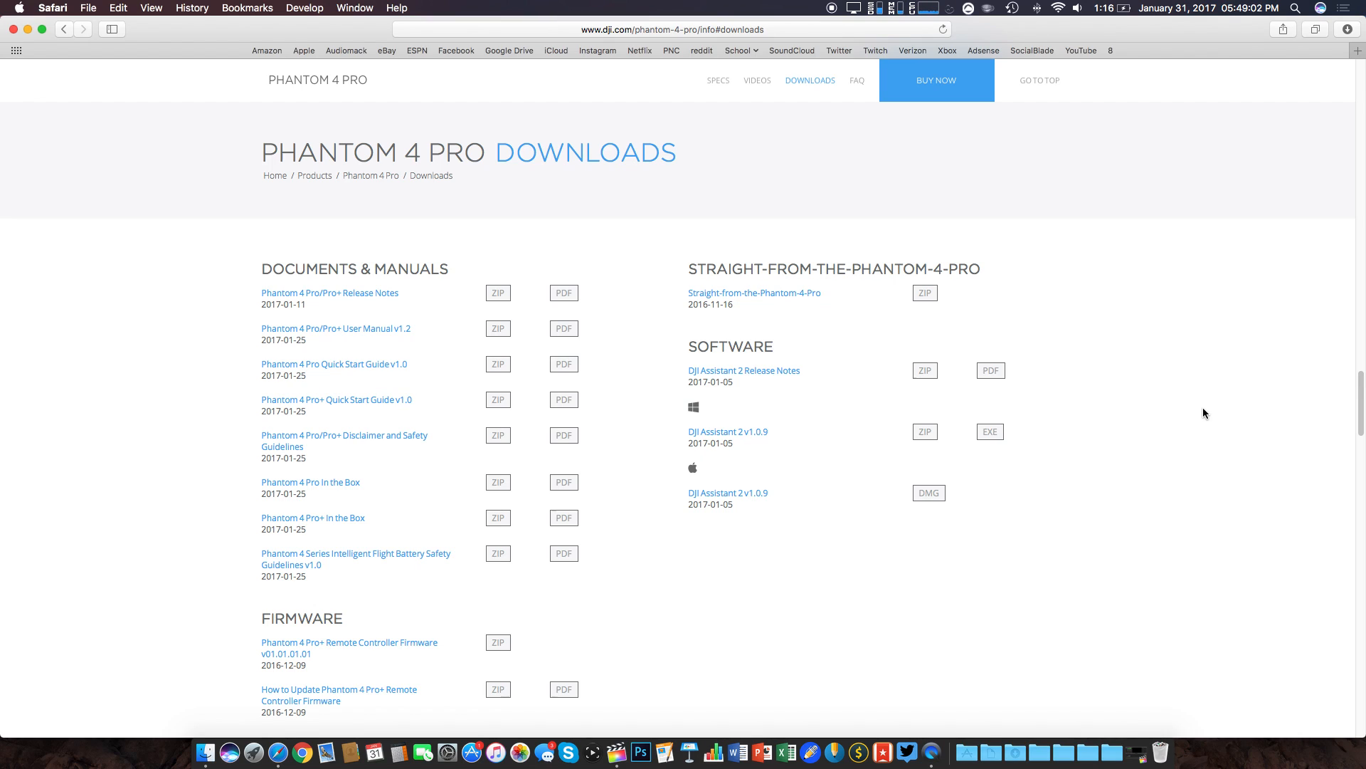
mouse_move(1080, 421)
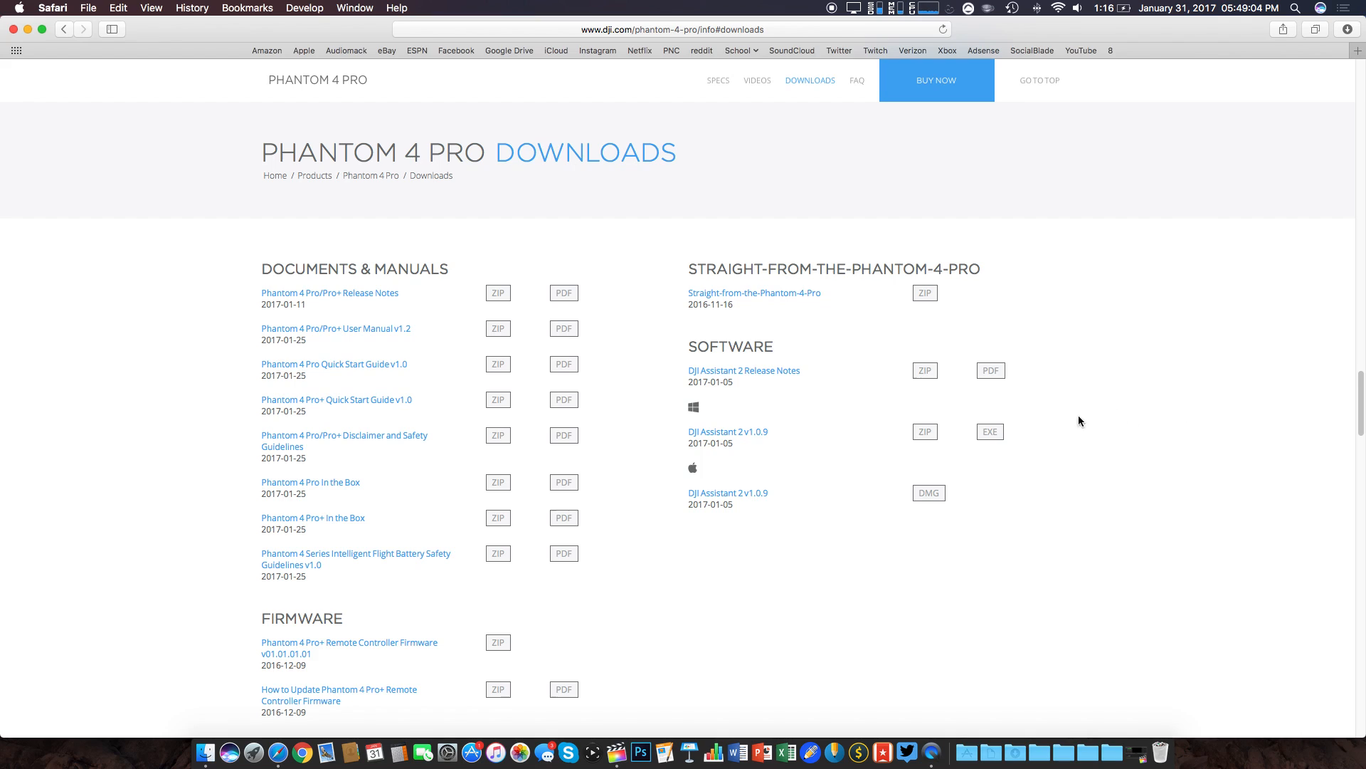
mouse_move(900, 455)
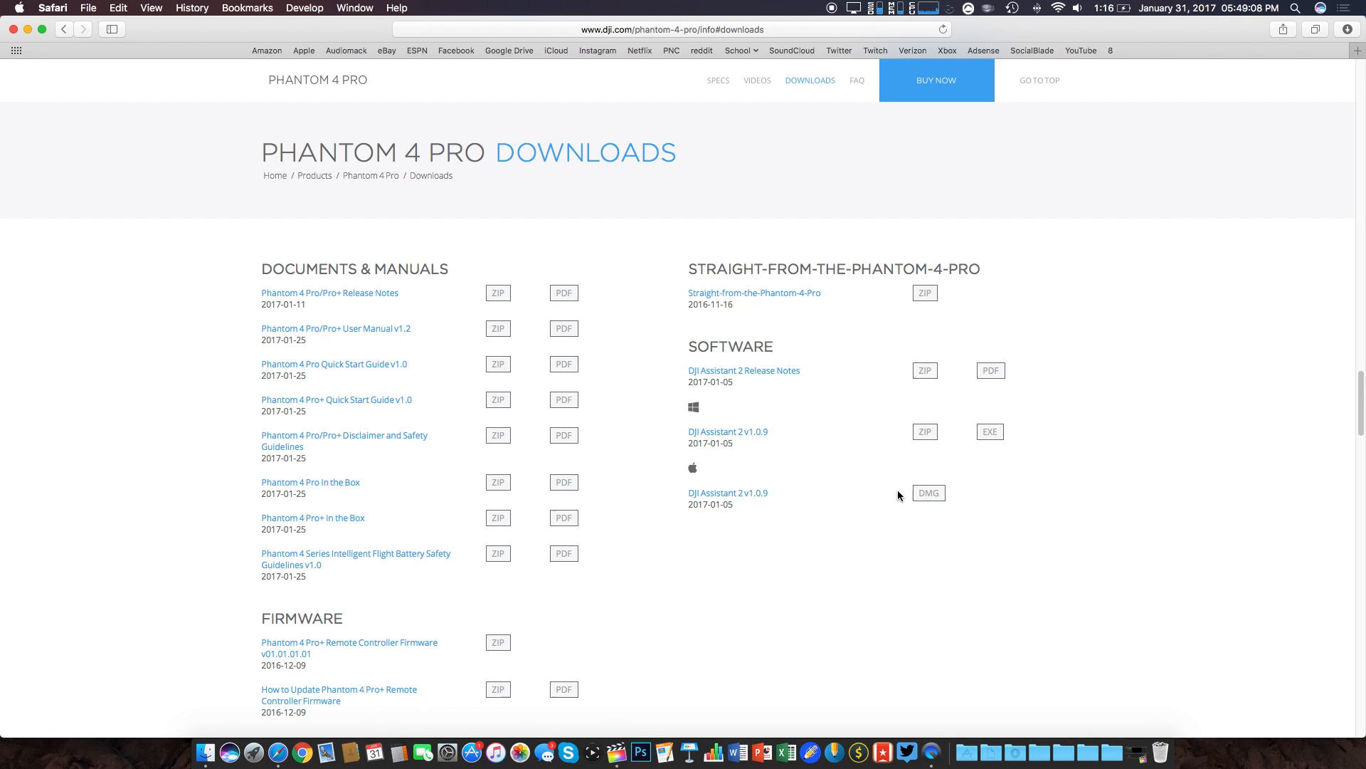
Download the DJI Assistant 2 v1.0.9 DMG for Mac from the Phantom 4 Pro downloads page
left_click(926, 492)
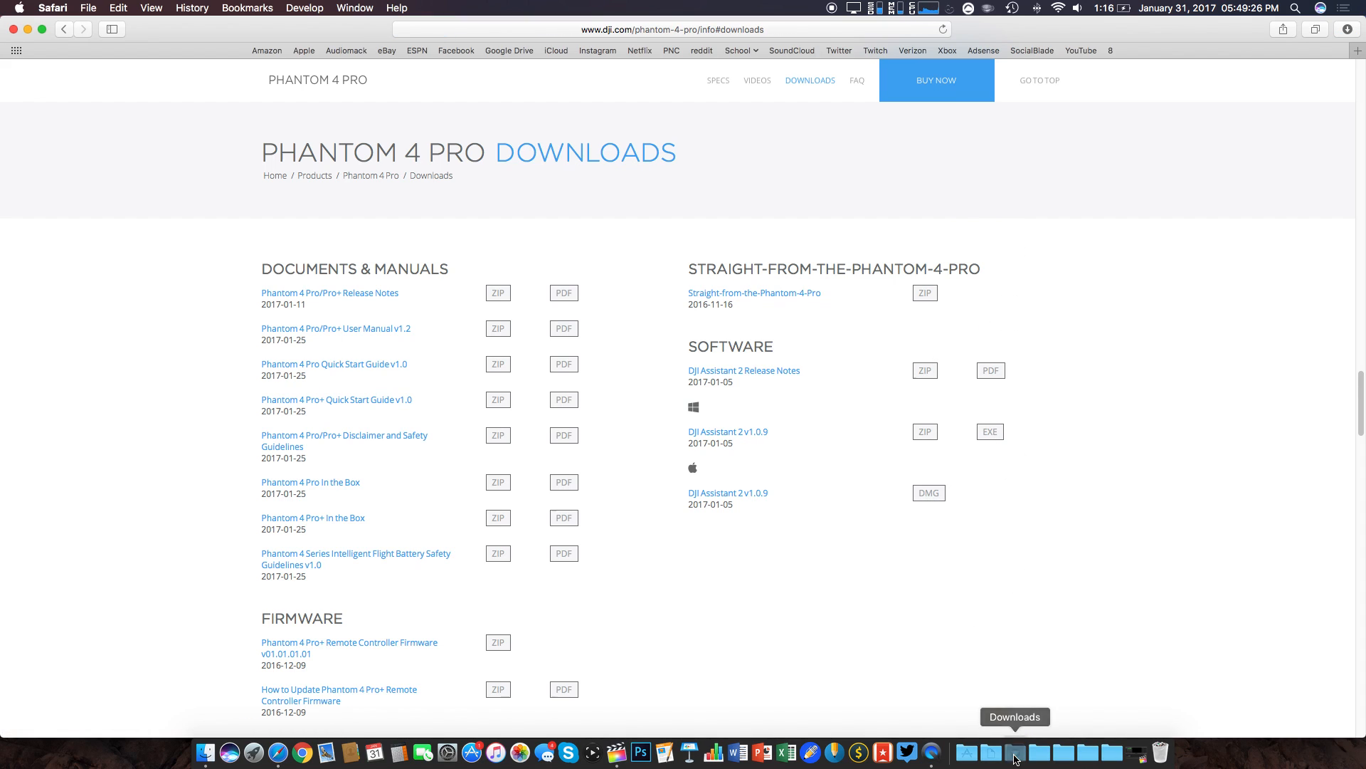
left_click(1015, 751)
type("as")
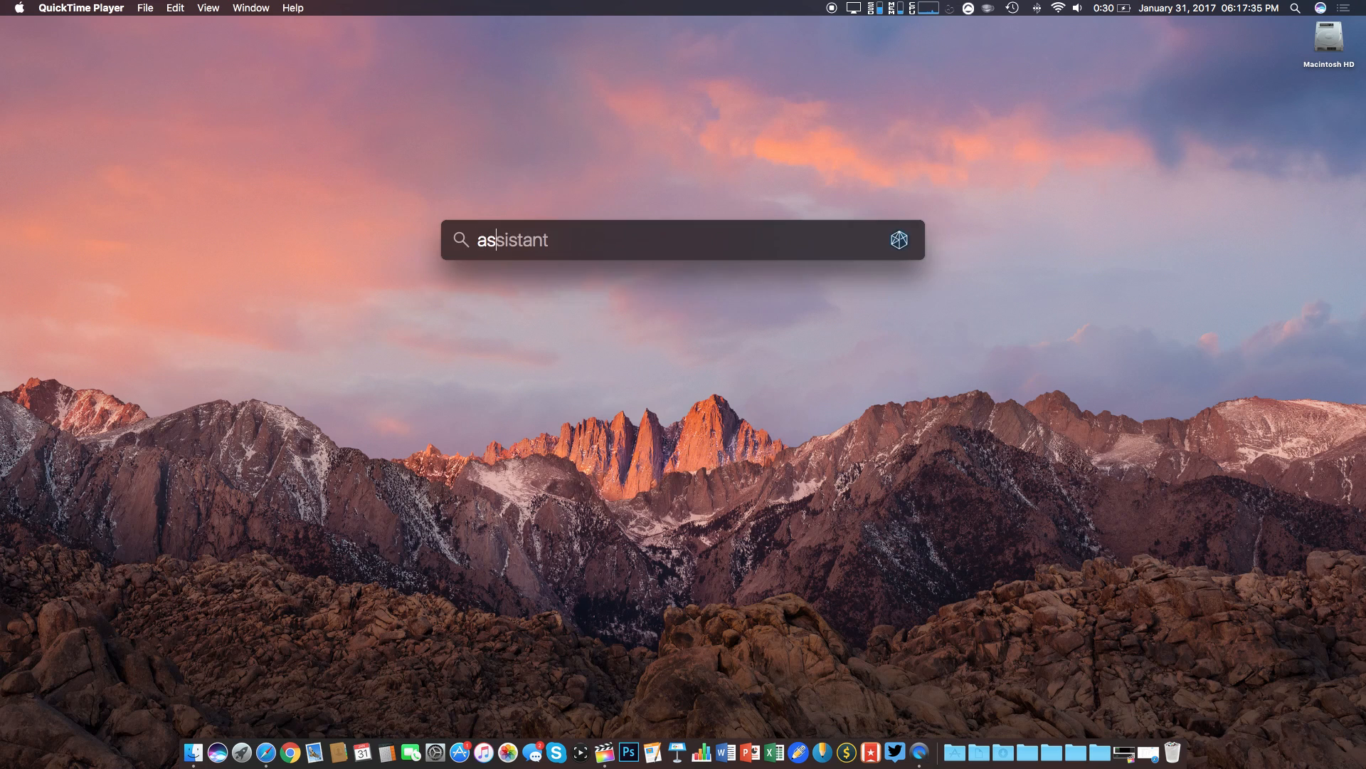
Launch DJI Assistant 2 from Spotlight and open the connected Phantom 4 Pro
key("Escape")
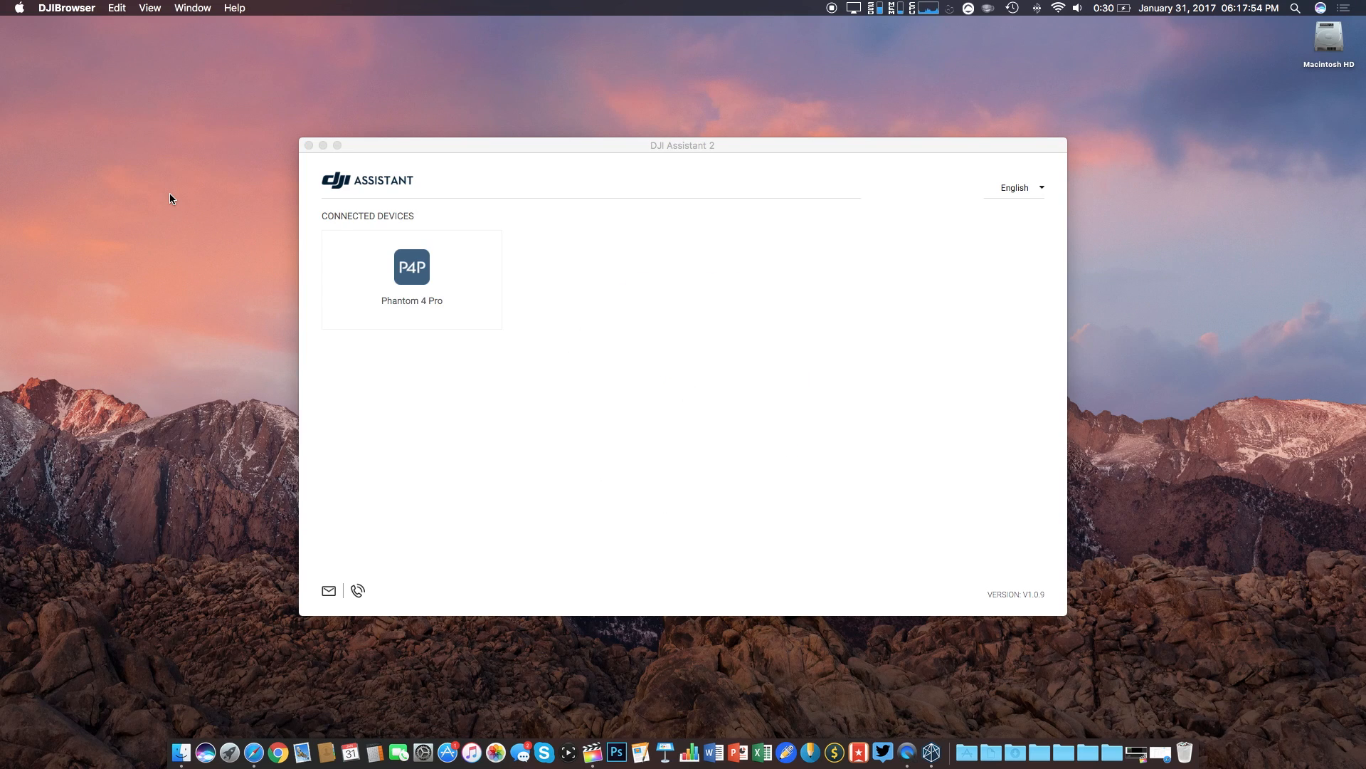
left_click(411, 266)
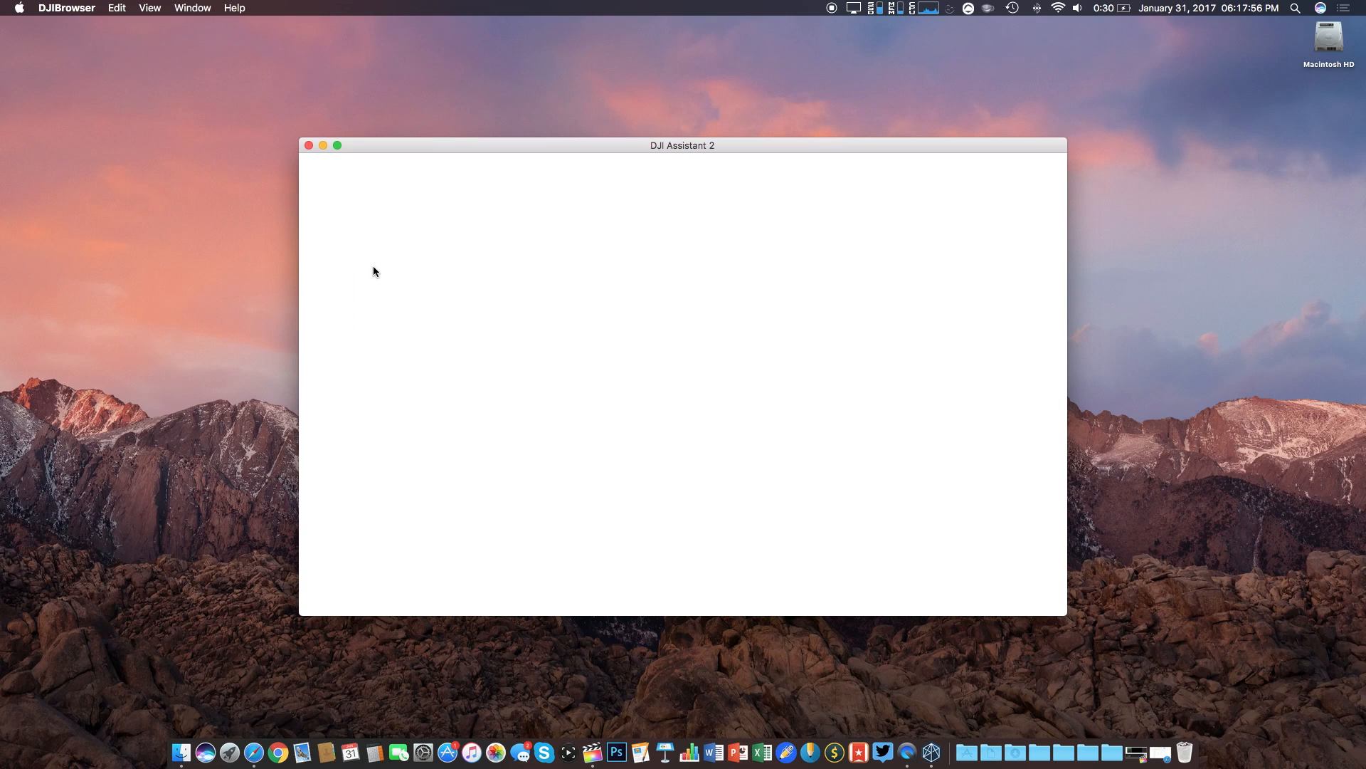